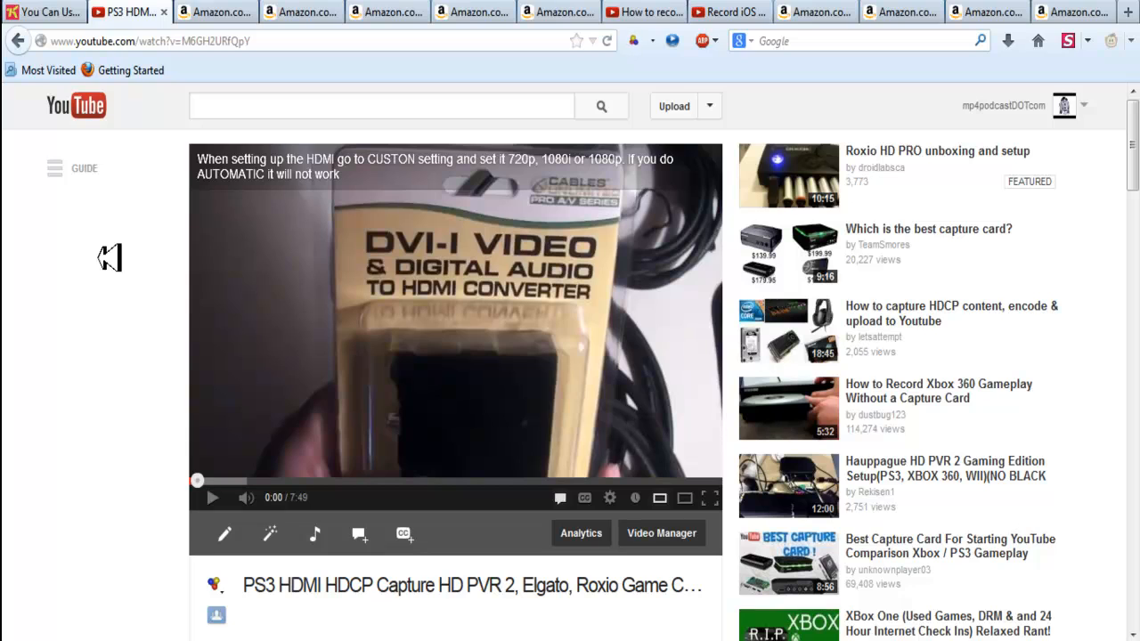
{"action": "mouse_move", "coordinate": [479, 580]}
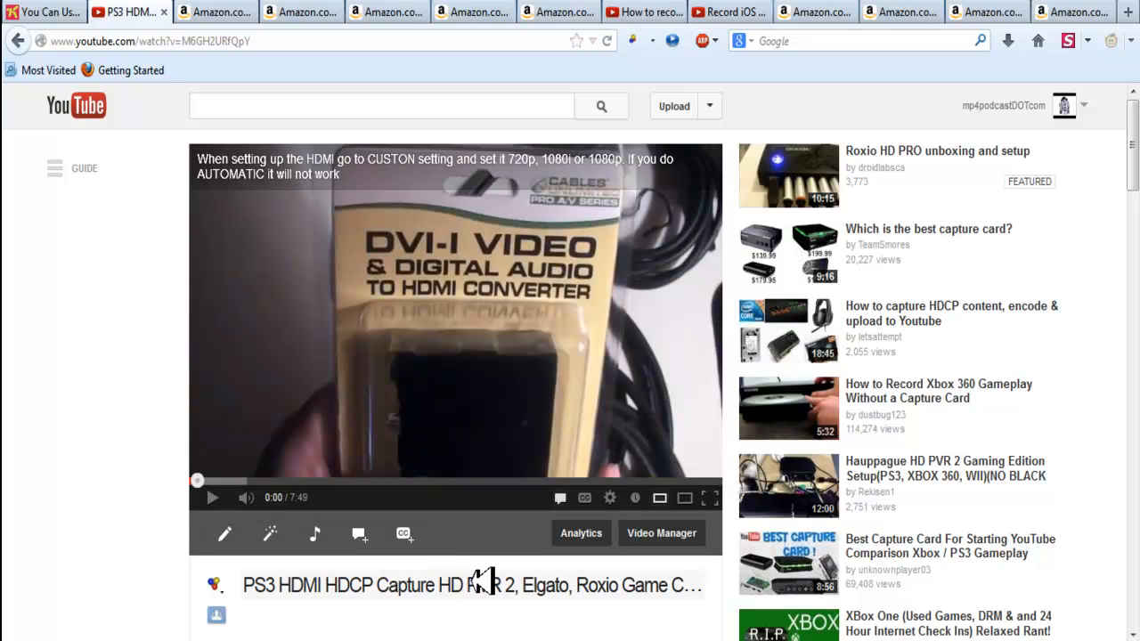
{"action": "mouse_move", "coordinate": [249, 28]}
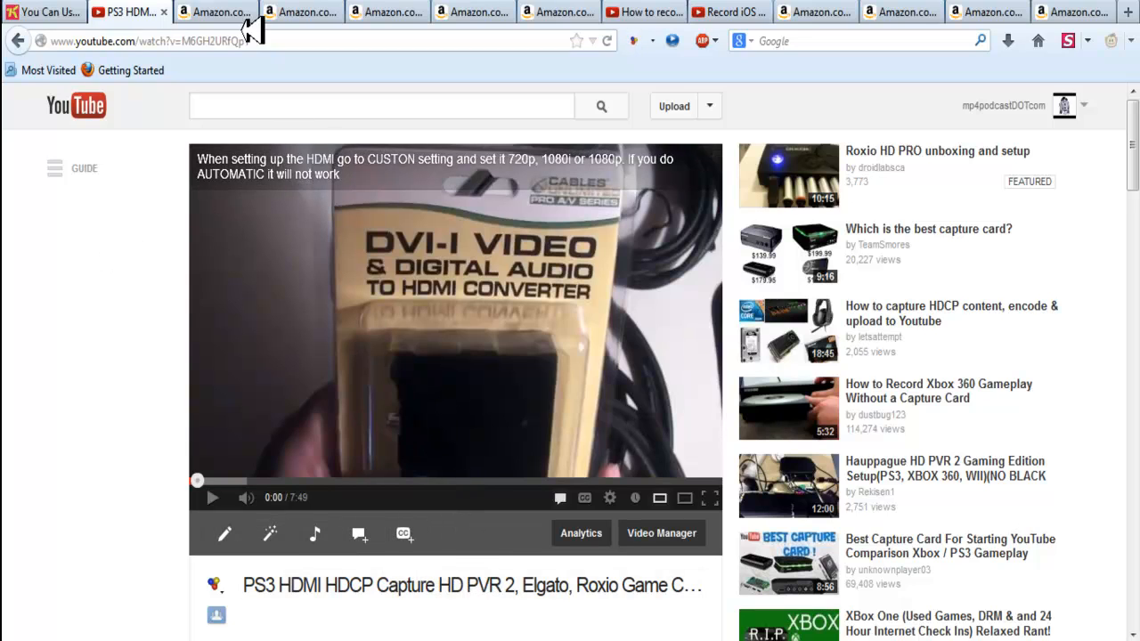
- View the Cables Unlimited DVI and digital audio to HDMI converter listing at $69.99
{"action": "left_click", "coordinate": [214, 11]}
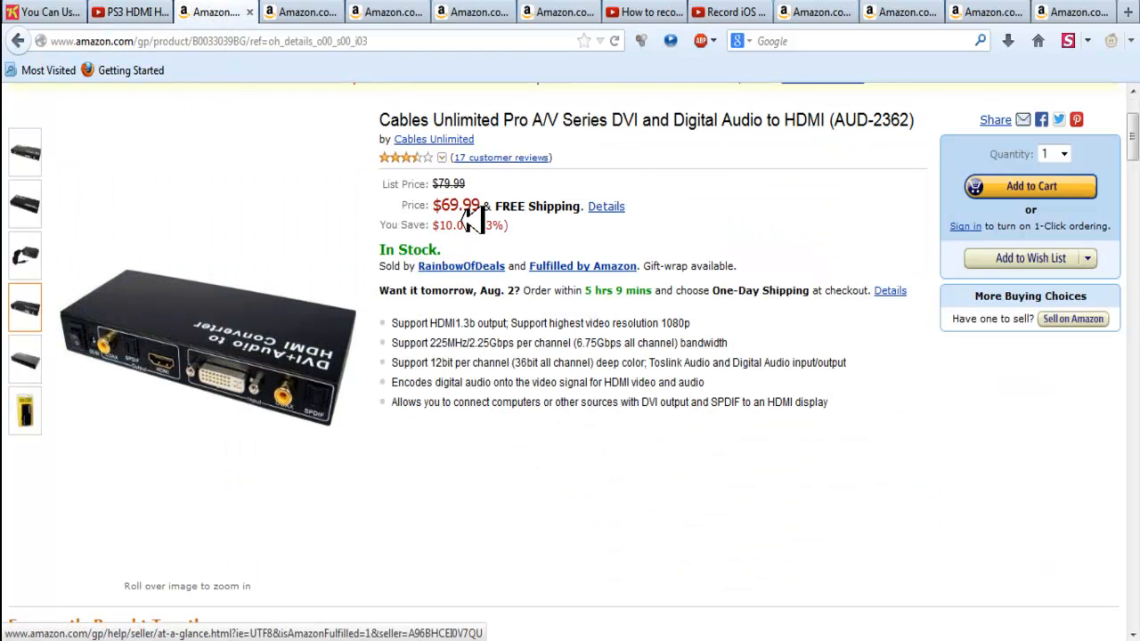
{"action": "left_click", "coordinate": [484, 157]}
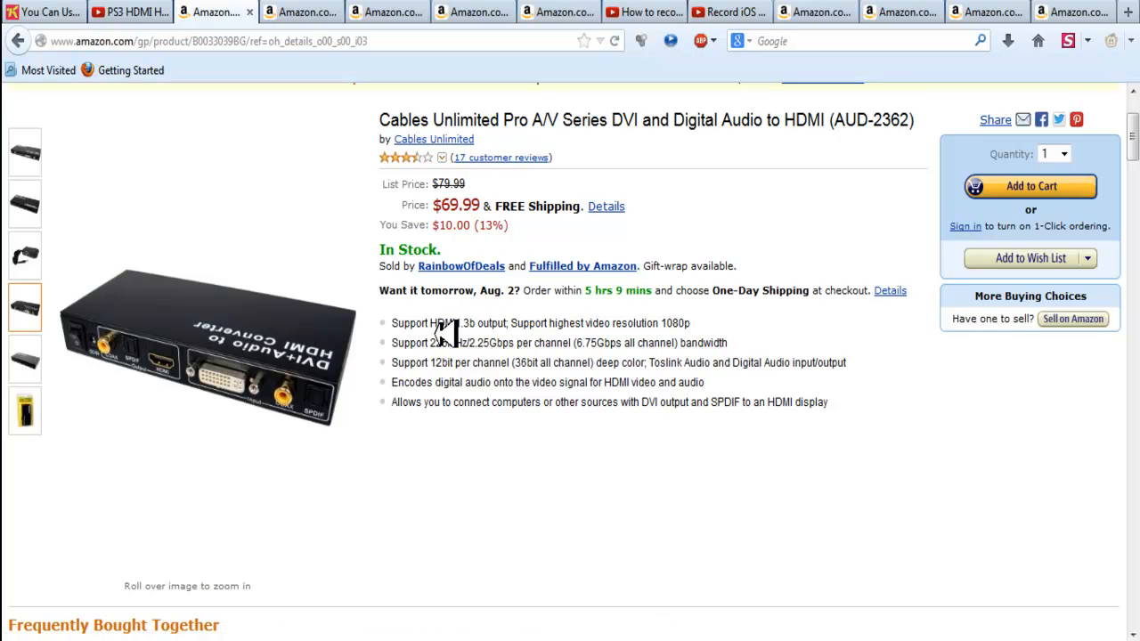
{"action": "mouse_move", "coordinate": [151, 356]}
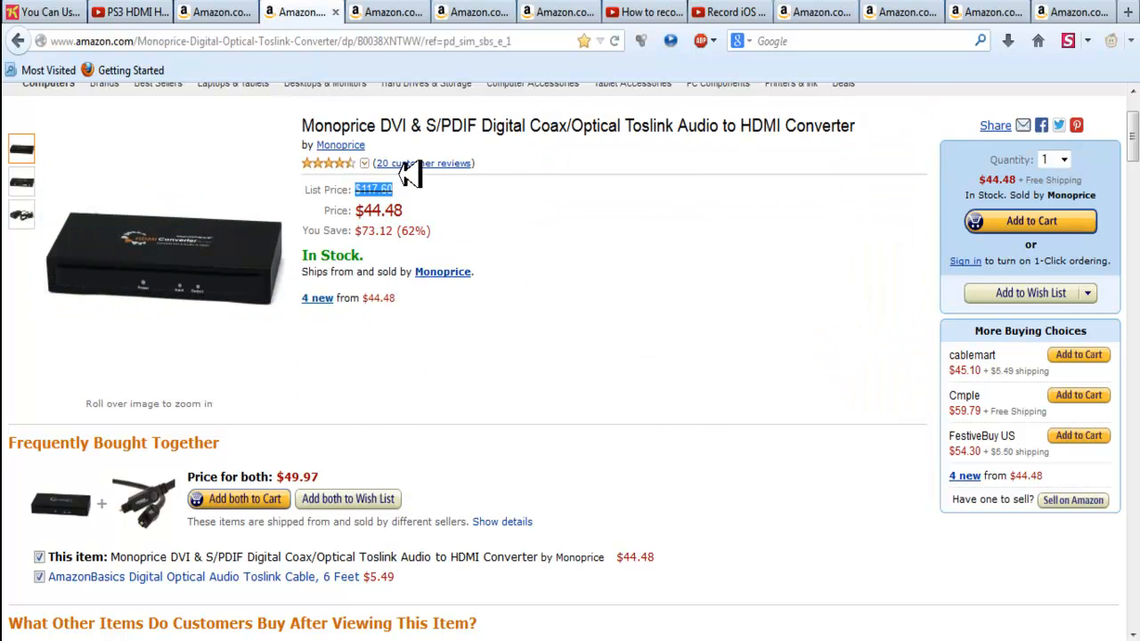
{"action": "mouse_move", "coordinate": [410, 164]}
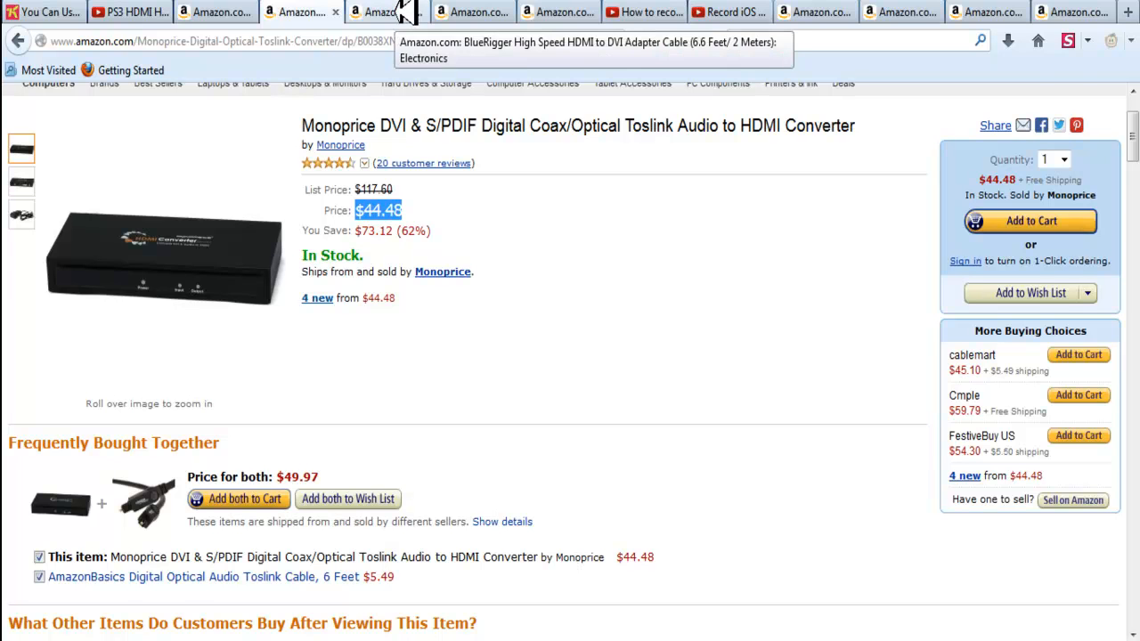
- Browse the HDMI to DVI adapter cable listings, ending on the AmazonBasics cable at $7.99
{"action": "left_click", "coordinate": [381, 10]}
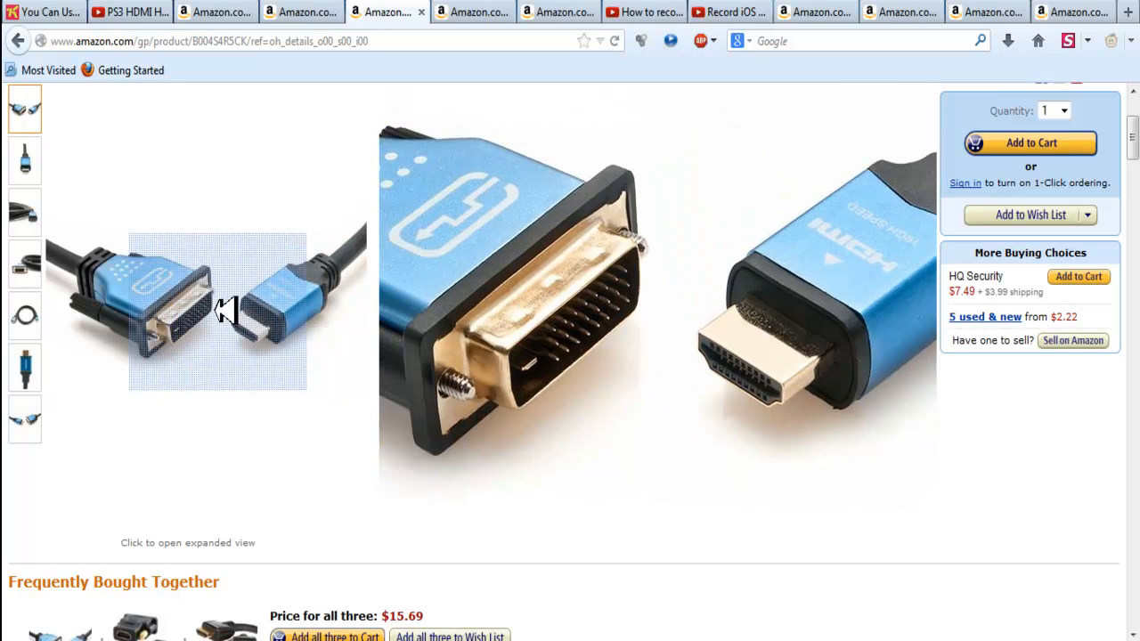
{"action": "left_click", "coordinate": [213, 10]}
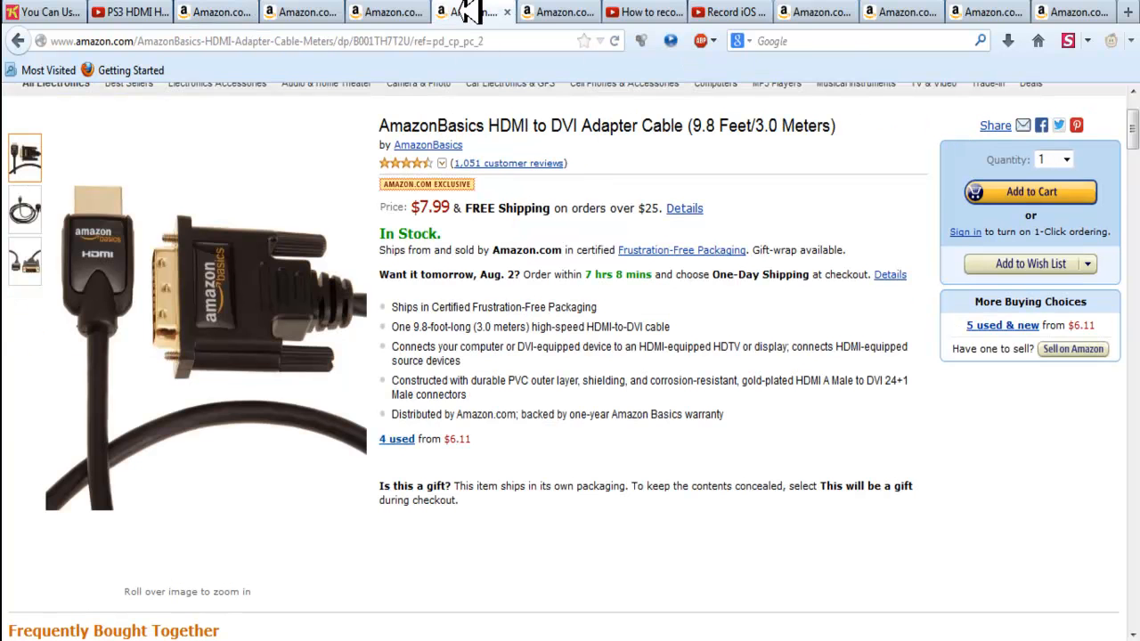
{"action": "mouse_move", "coordinate": [125, 267]}
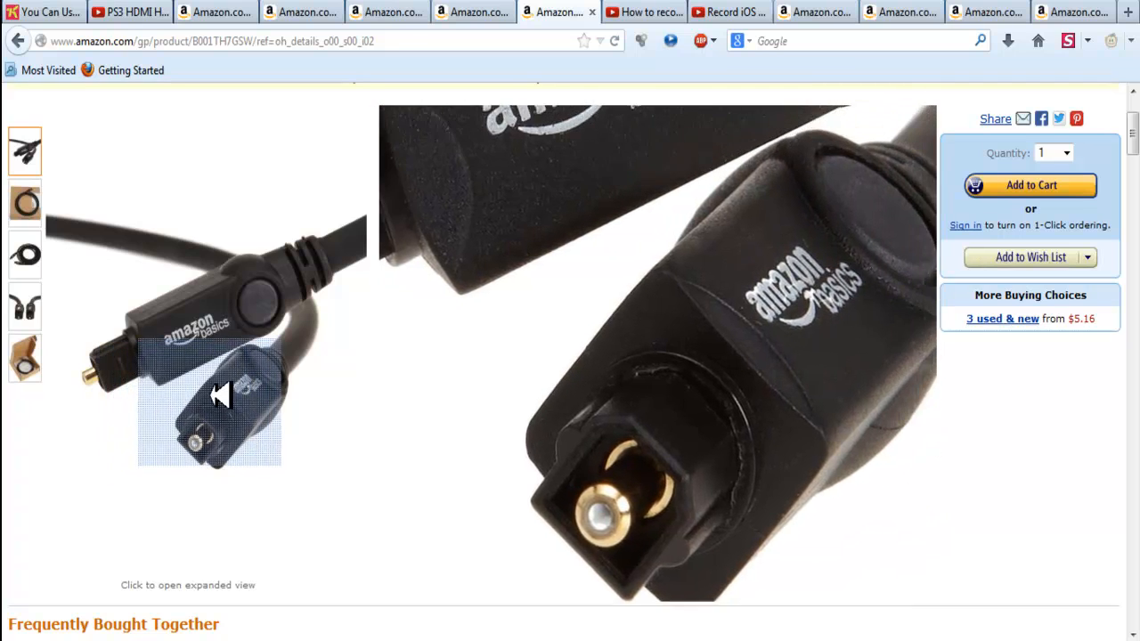
{"action": "mouse_move", "coordinate": [227, 374]}
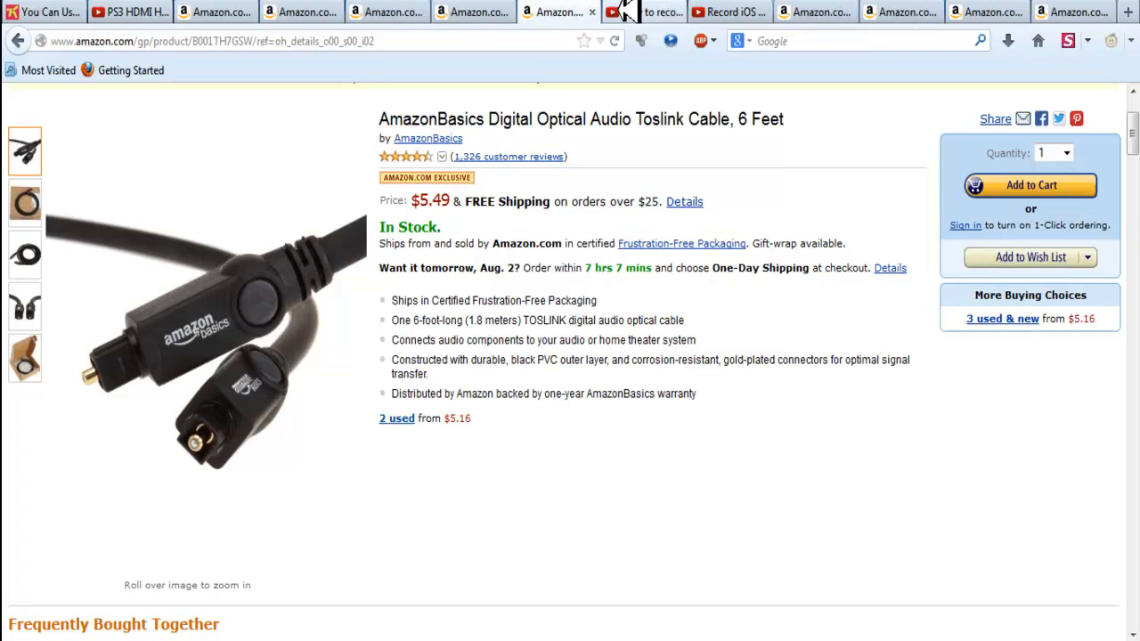
{"action": "mouse_move", "coordinate": [626, 11]}
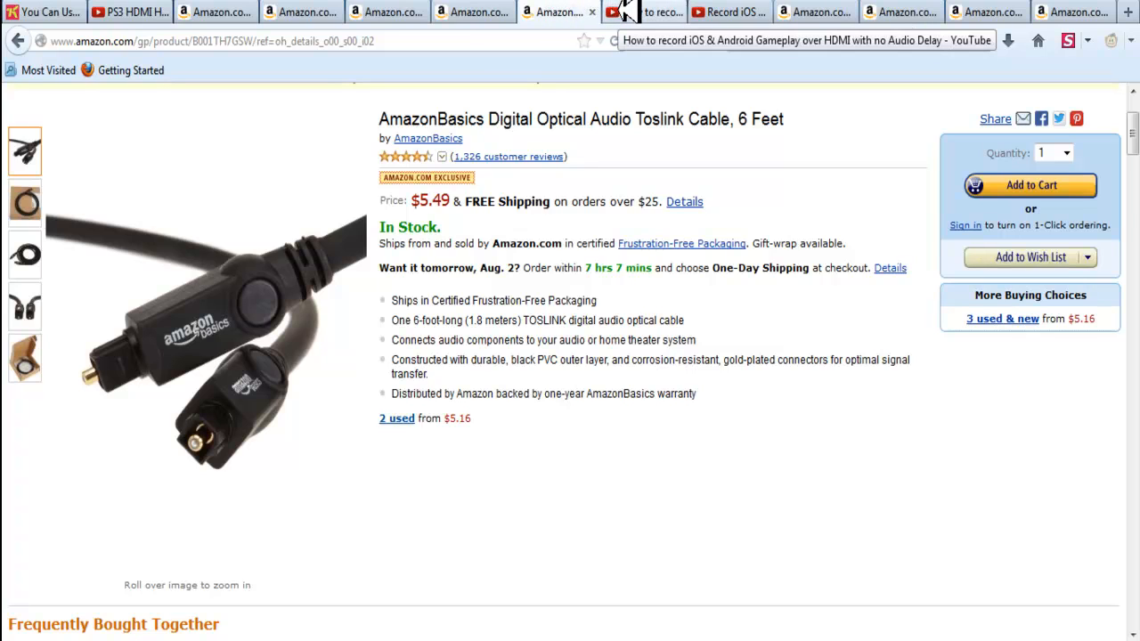
{"action": "left_click", "coordinate": [641, 11]}
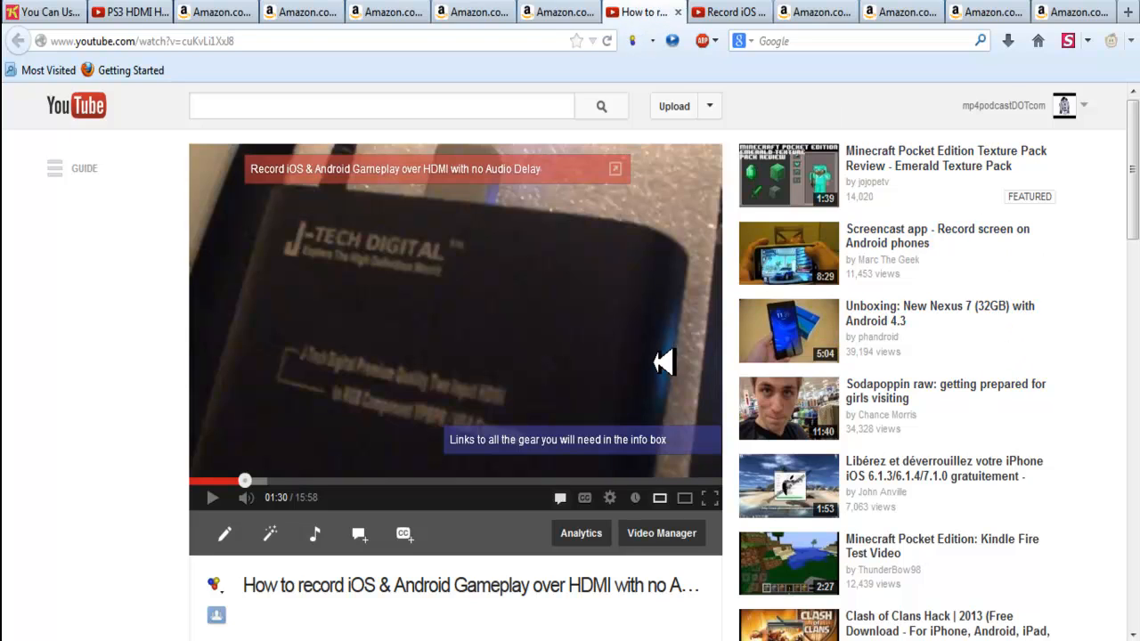
{"action": "mouse_move", "coordinate": [98, 410]}
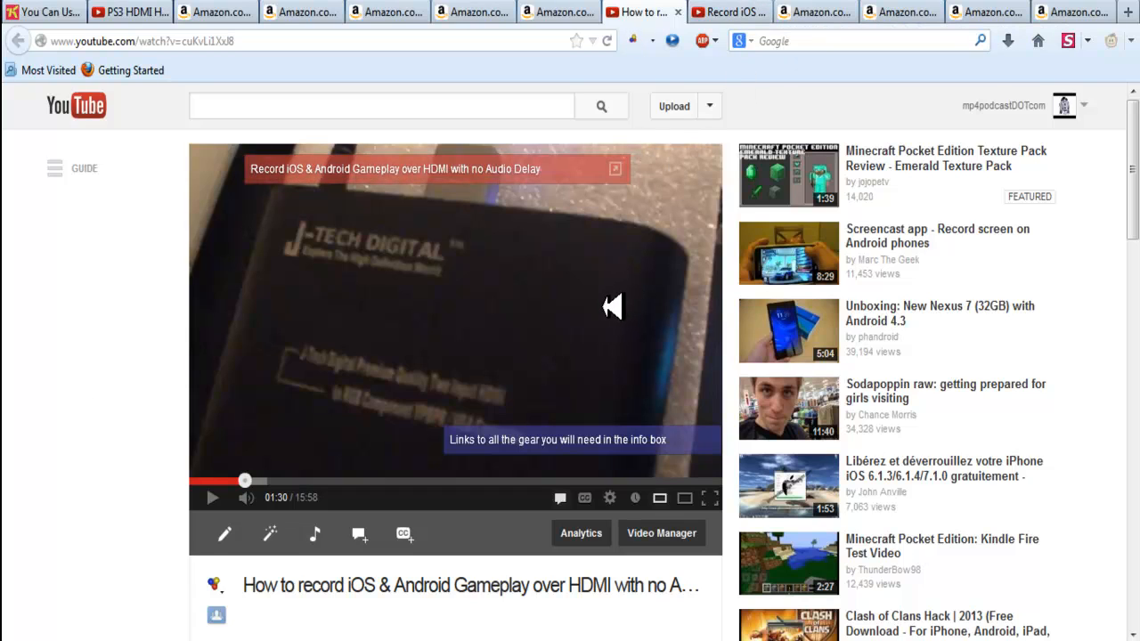
{"action": "mouse_move", "coordinate": [599, 326]}
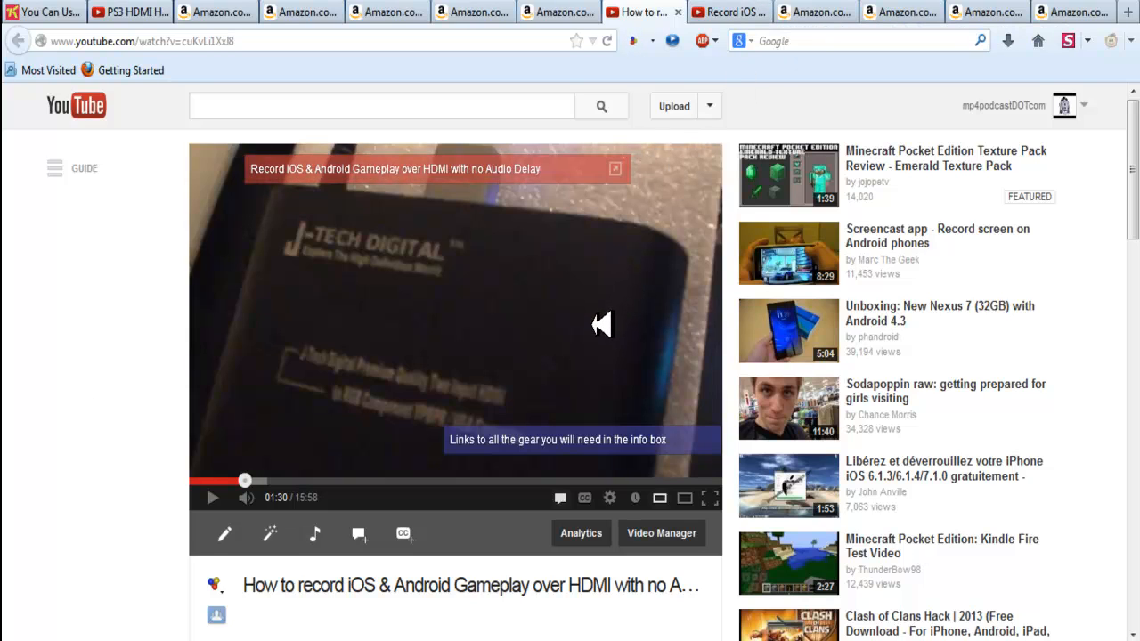
{"action": "mouse_move", "coordinate": [700, 225]}
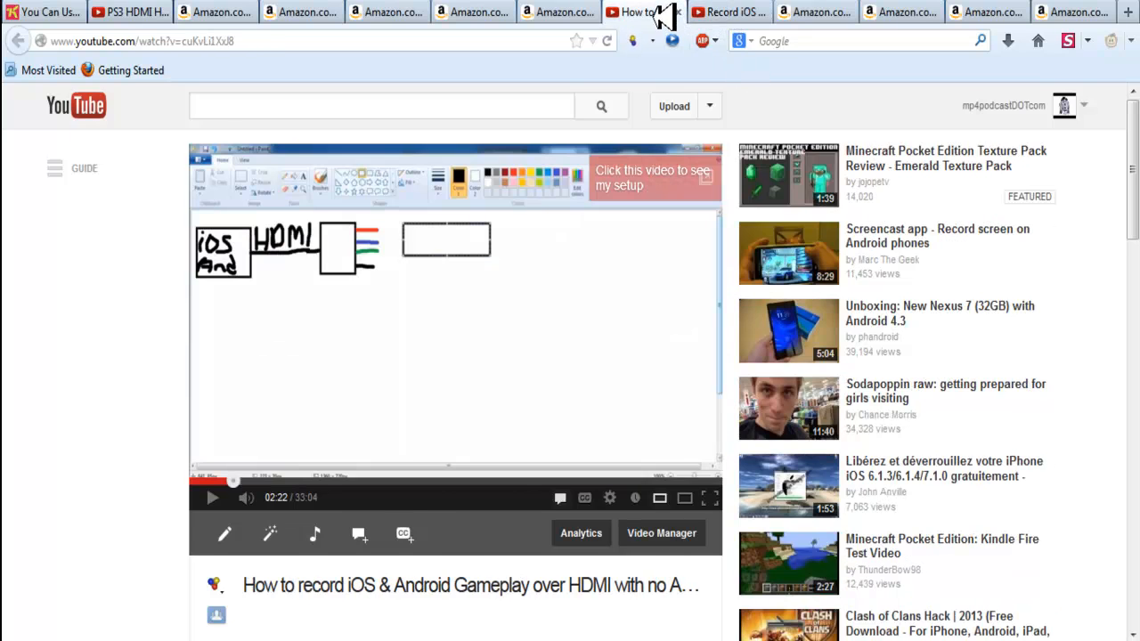
{"action": "left_click", "coordinate": [721, 11]}
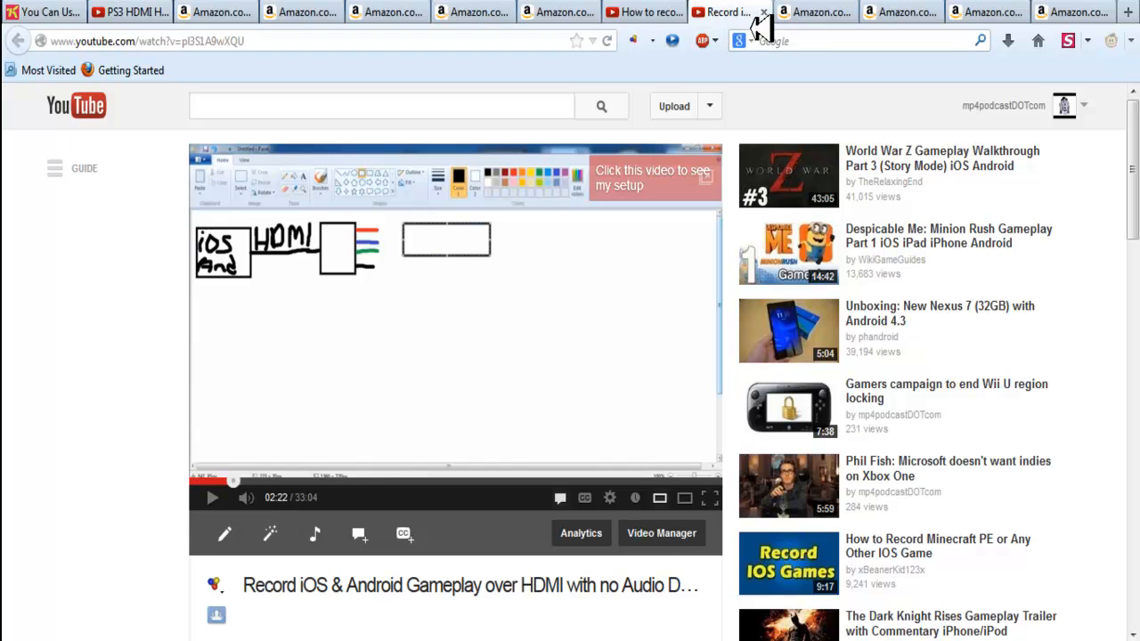
{"action": "mouse_move", "coordinate": [819, 11]}
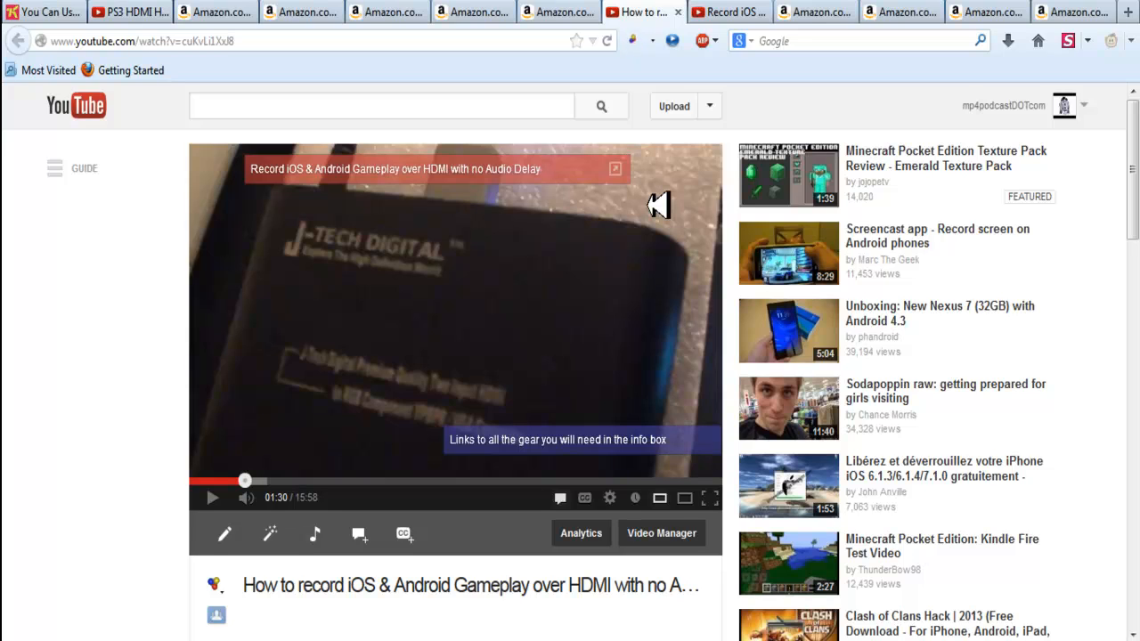
{"action": "mouse_move", "coordinate": [709, 56]}
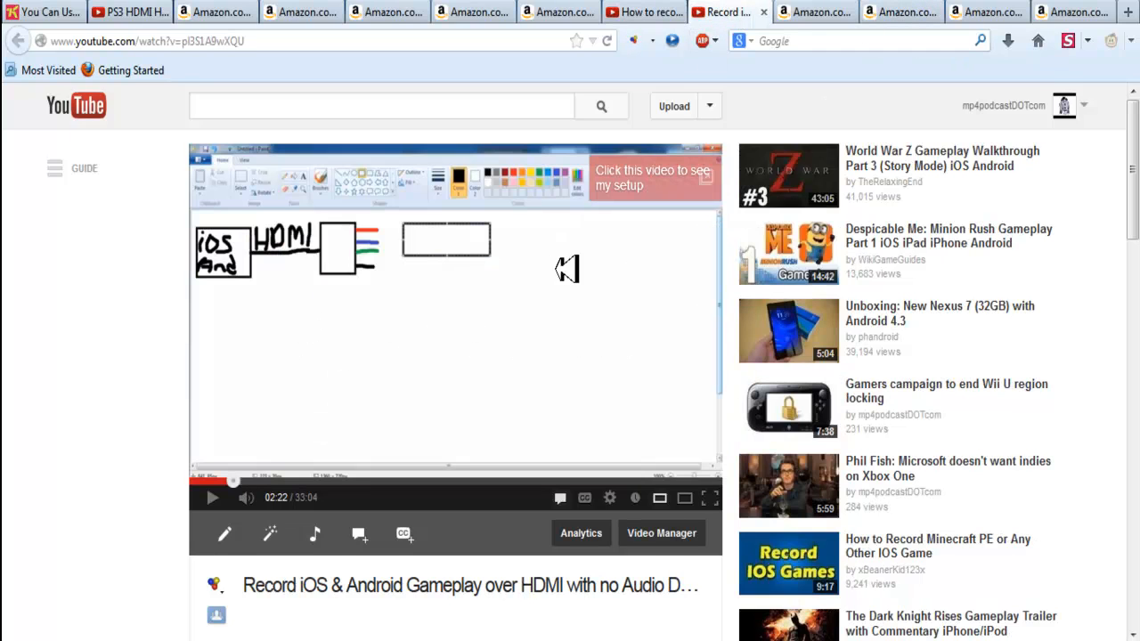
{"action": "mouse_move", "coordinate": [554, 281]}
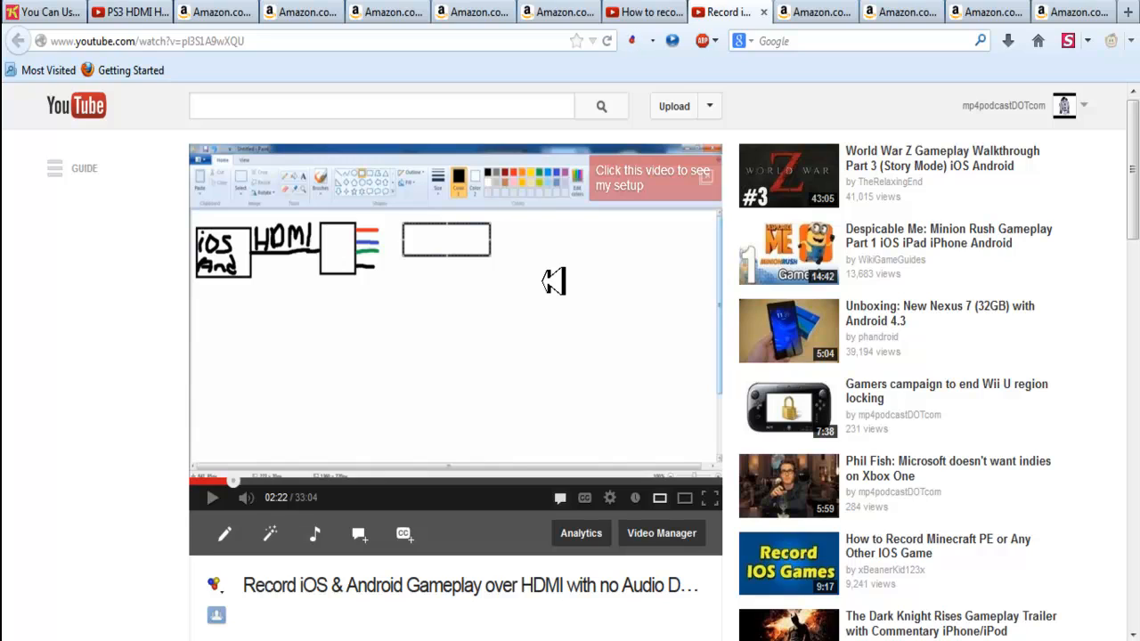
{"action": "mouse_move", "coordinate": [650, 11]}
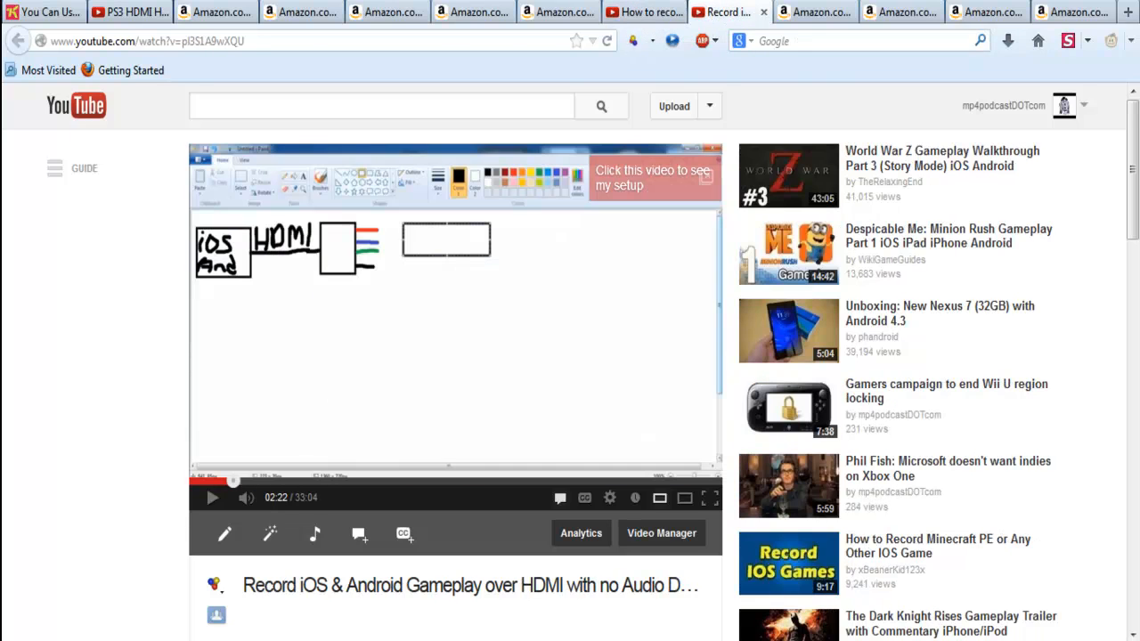
{"action": "left_click", "coordinate": [816, 11]}
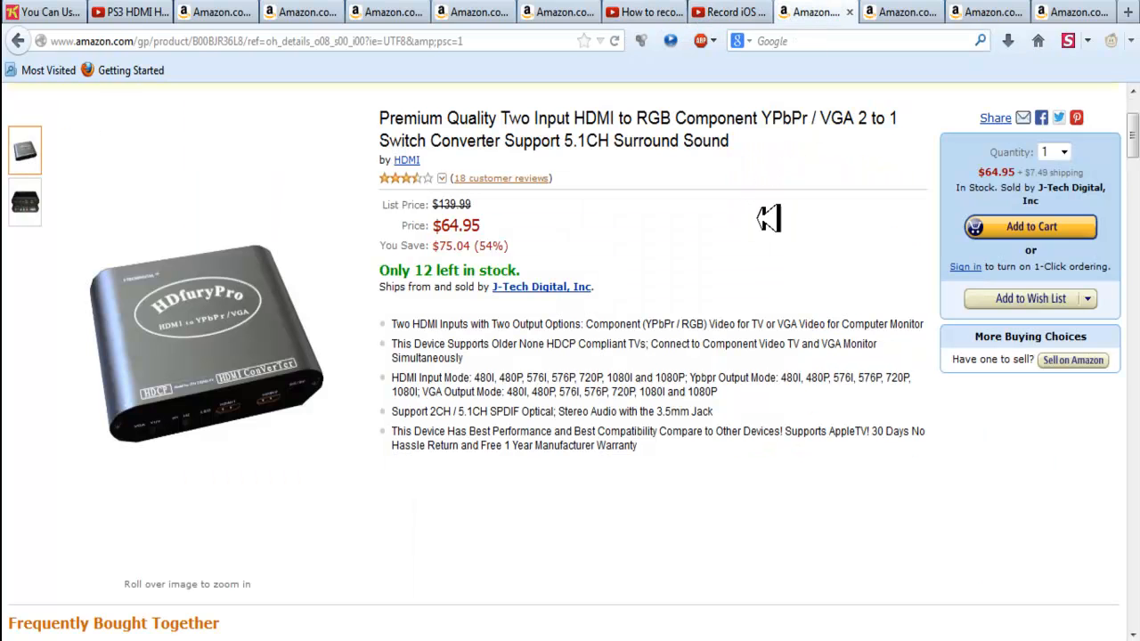
{"action": "mouse_move", "coordinate": [716, 252]}
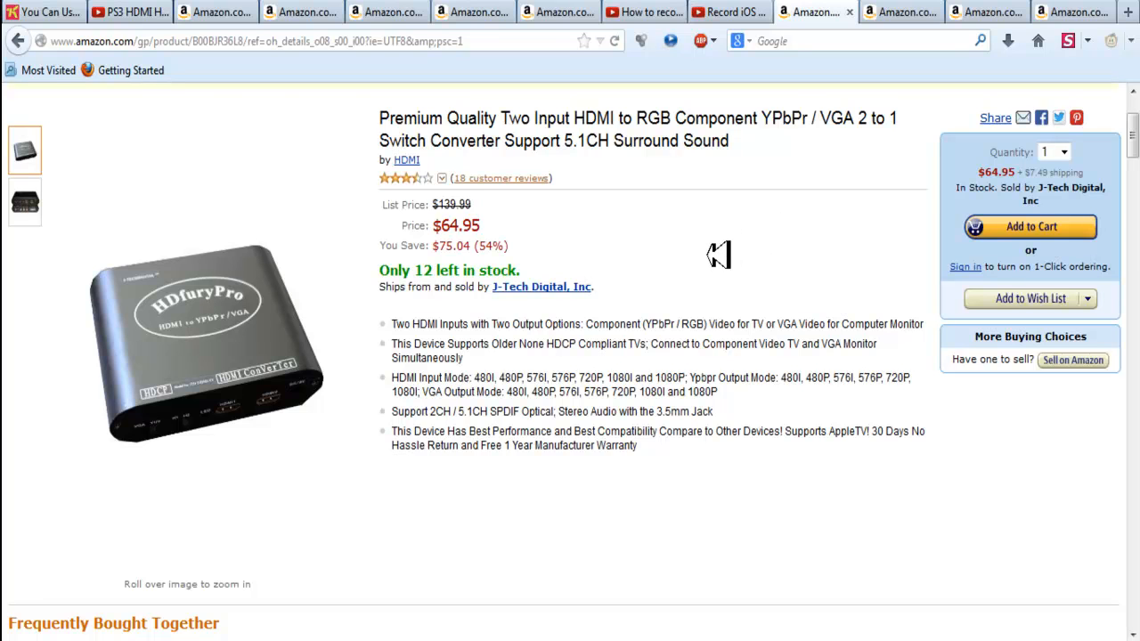
{"action": "mouse_move", "coordinate": [228, 310]}
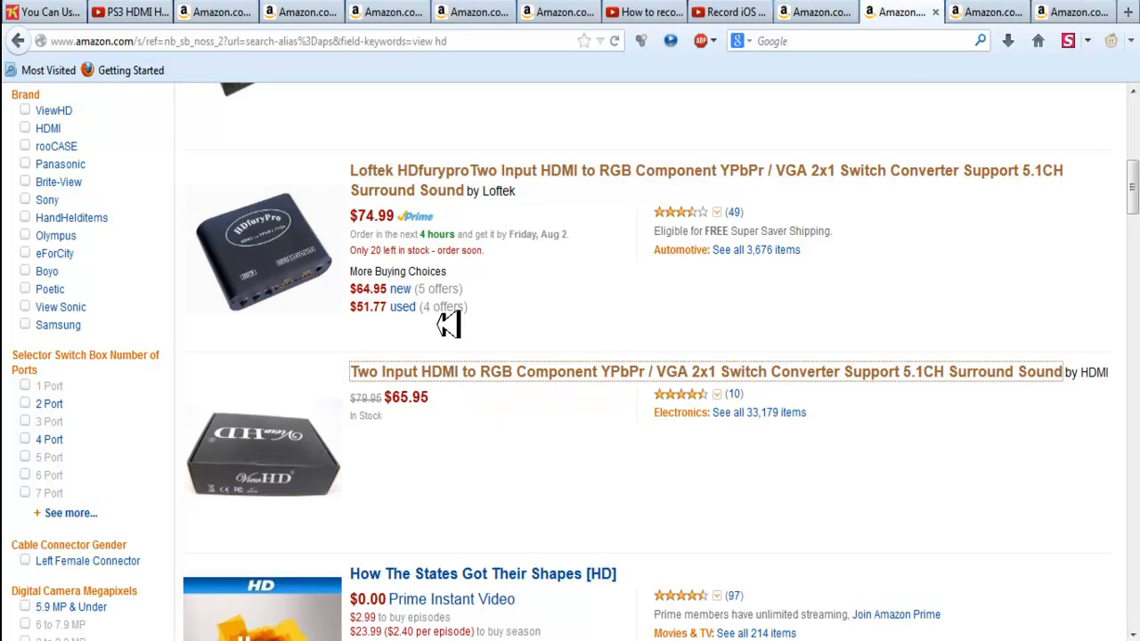
{"action": "mouse_move", "coordinate": [491, 324]}
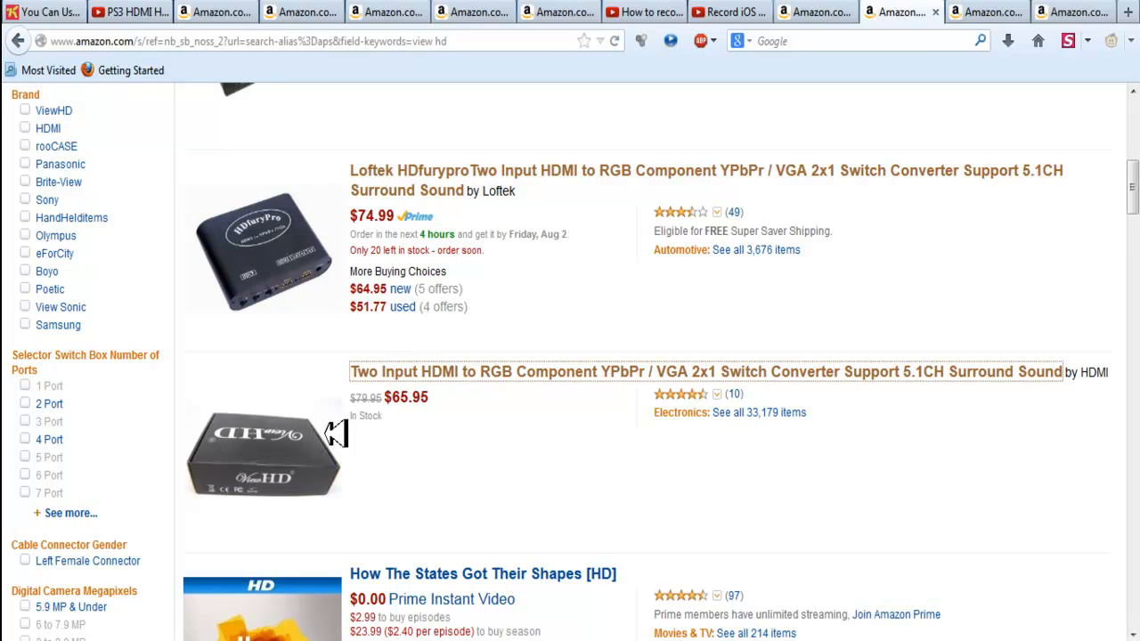
{"action": "mouse_move", "coordinate": [366, 439]}
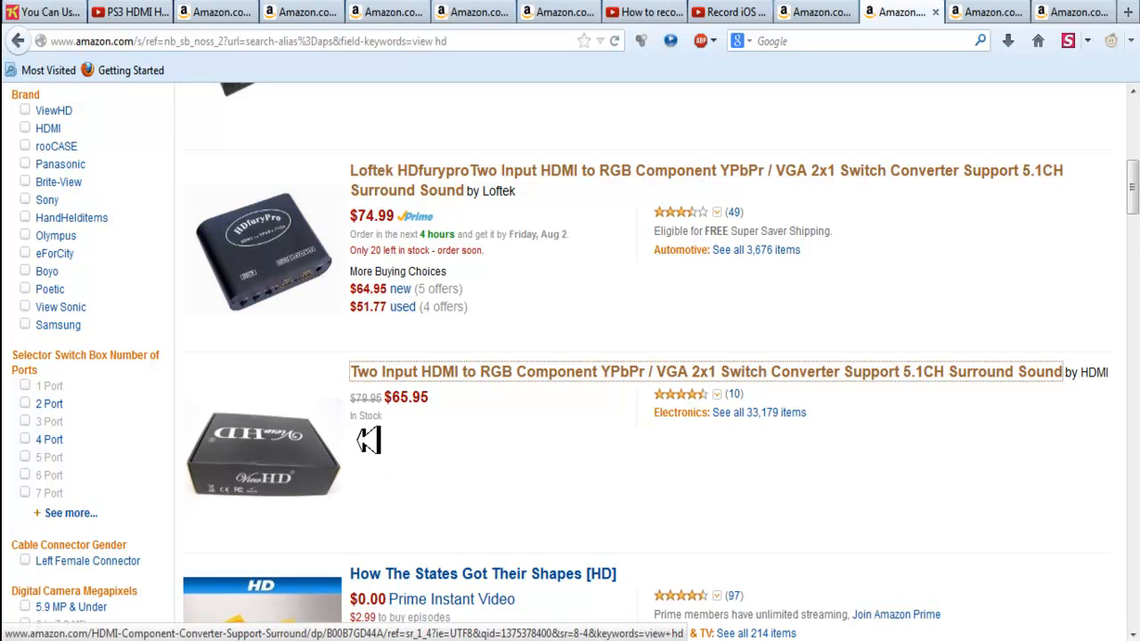
{"action": "mouse_move", "coordinate": [356, 463]}
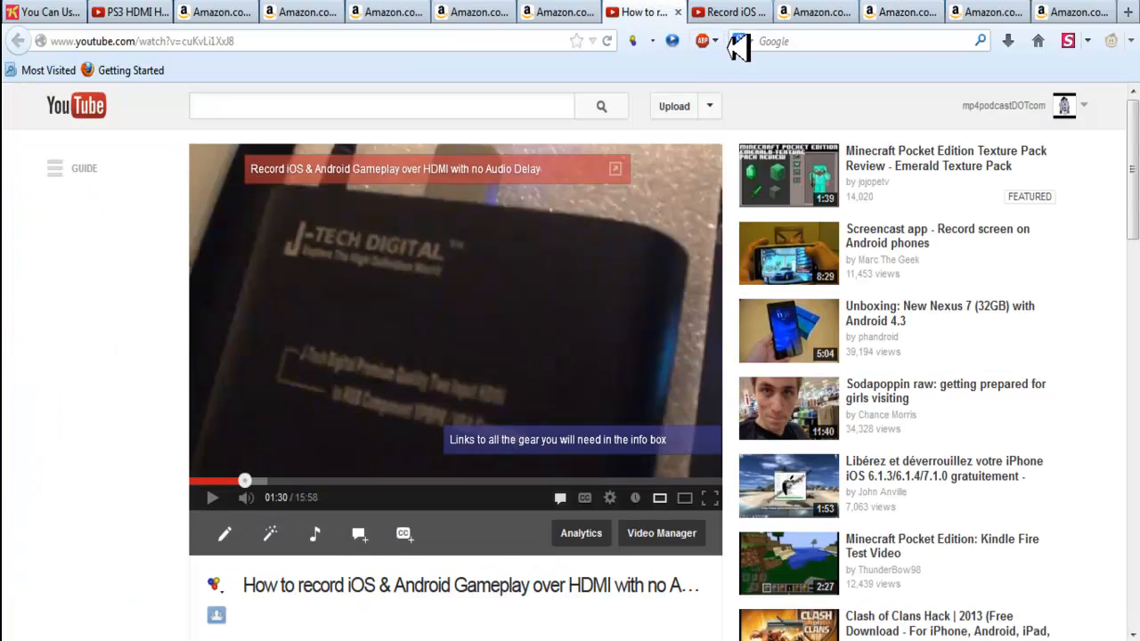
{"action": "mouse_move", "coordinate": [891, 14]}
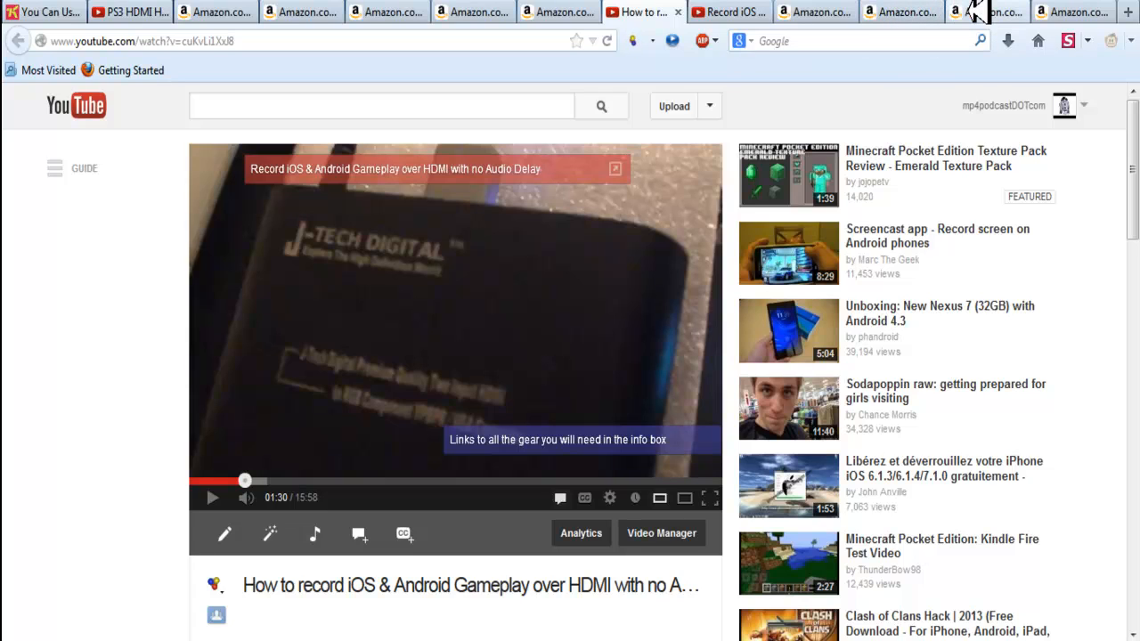
{"action": "left_click", "coordinate": [976, 11]}
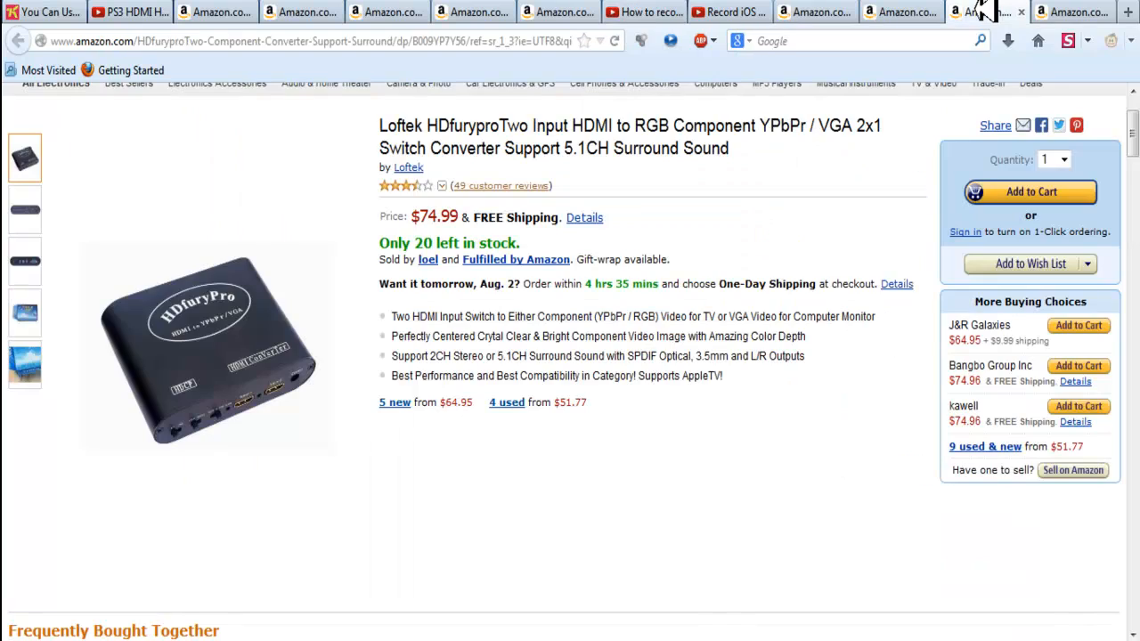
{"action": "left_click", "coordinate": [987, 11]}
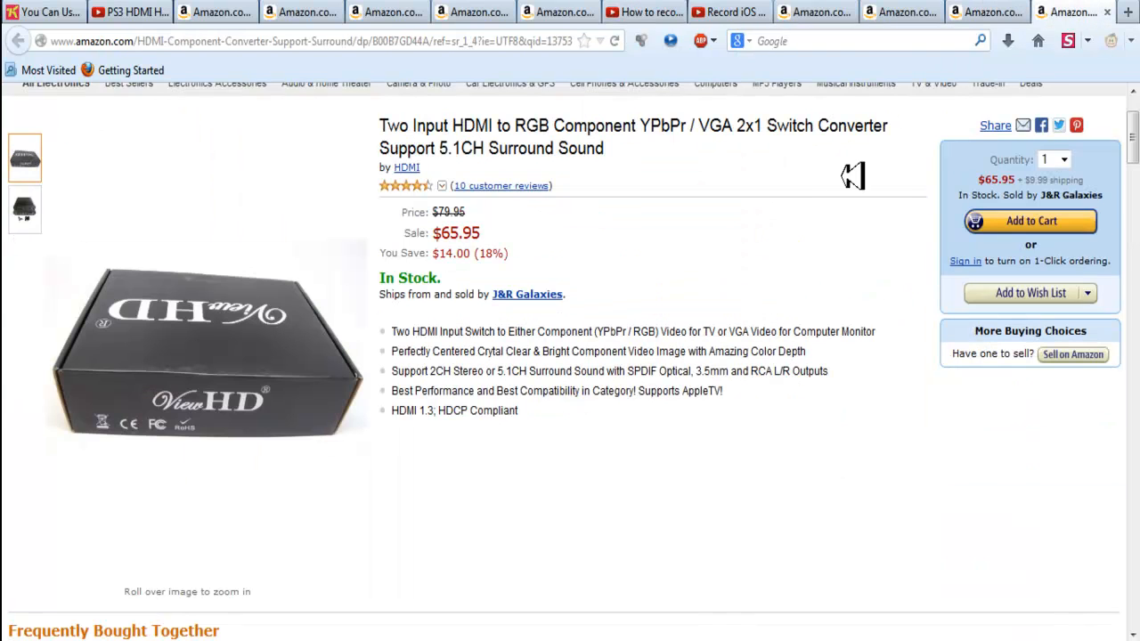
{"action": "left_click", "coordinate": [812, 11]}
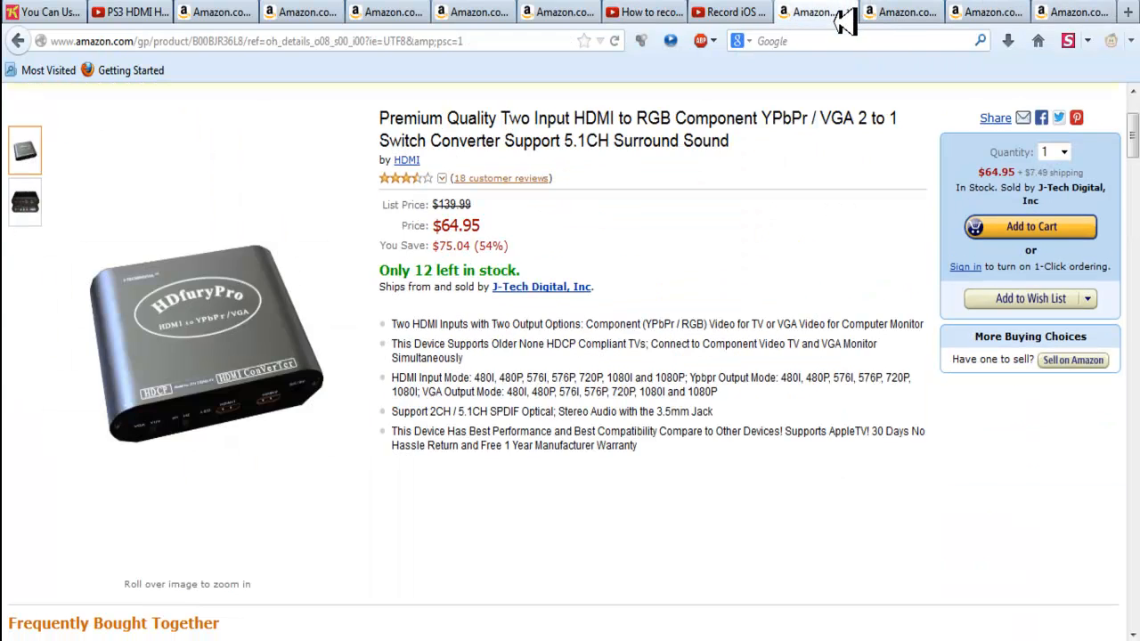
{"action": "mouse_move", "coordinate": [899, 13]}
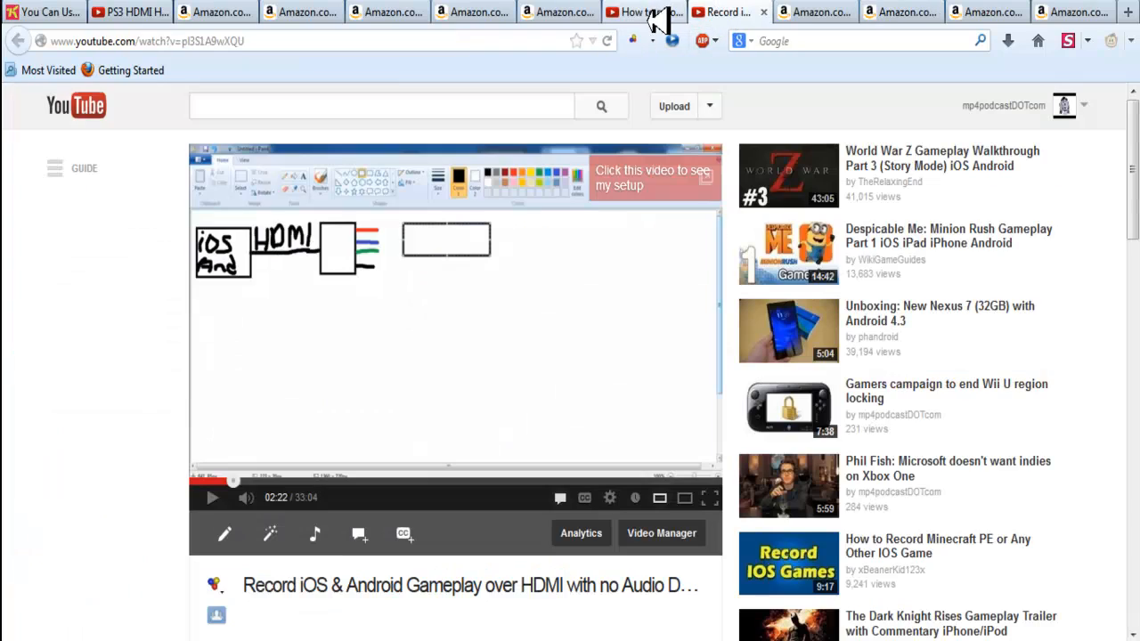
{"action": "mouse_move", "coordinate": [960, 171]}
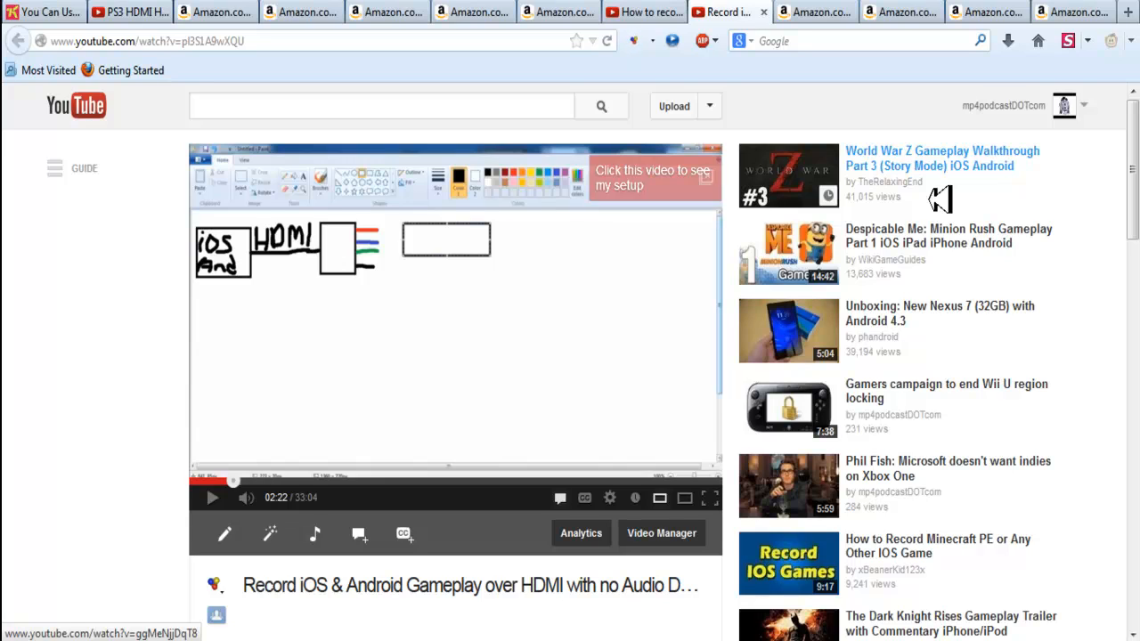
{"action": "mouse_move", "coordinate": [976, 169]}
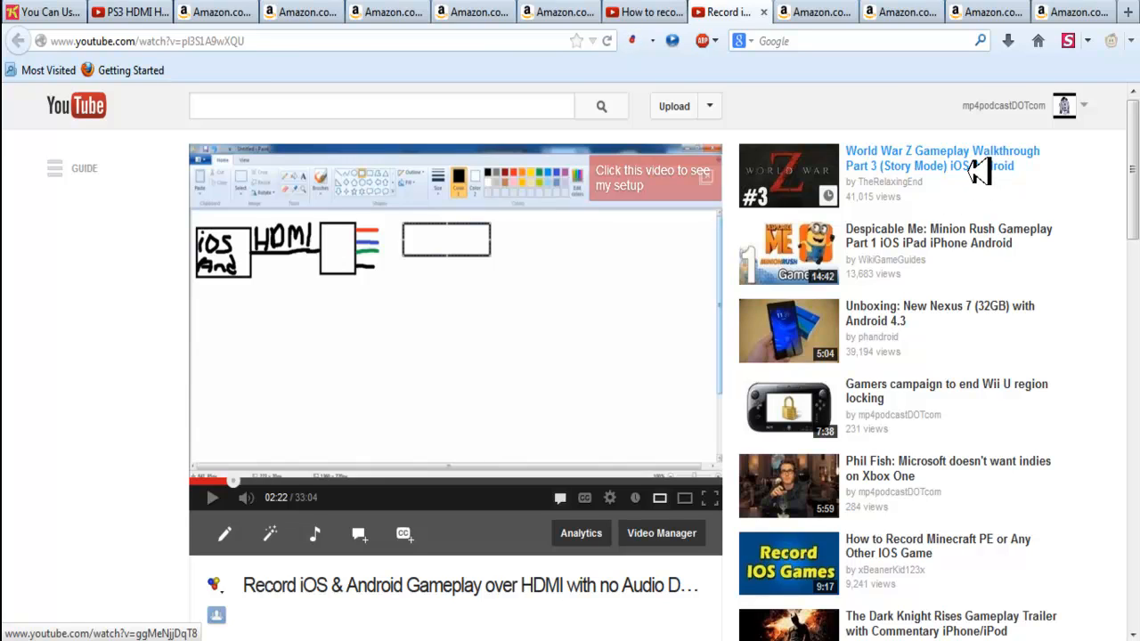
{"action": "mouse_move", "coordinate": [979, 178]}
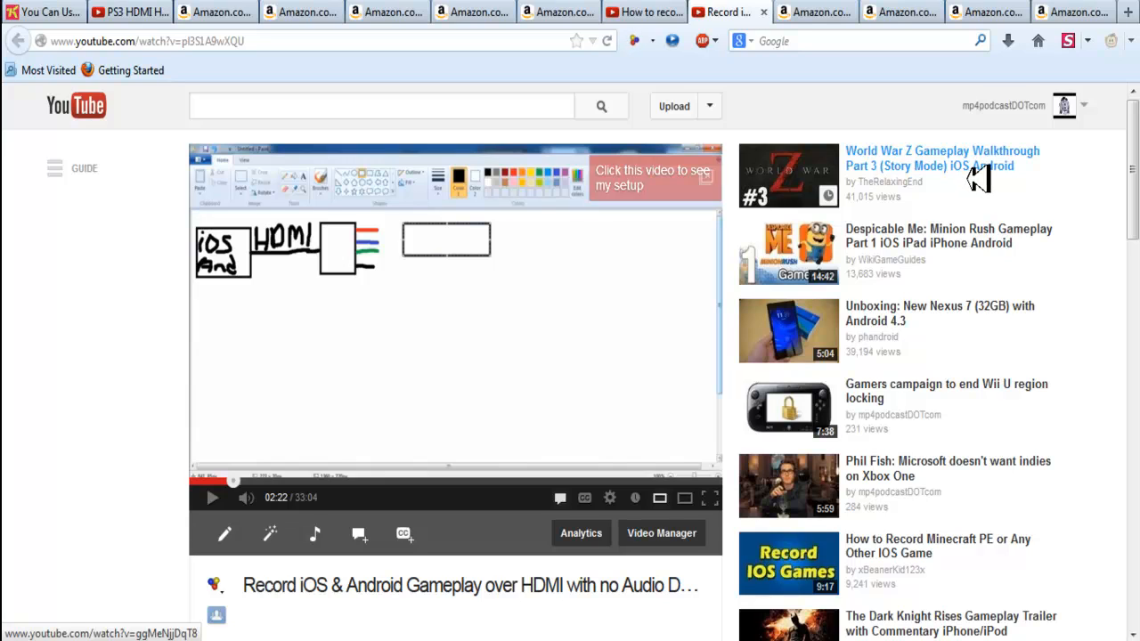